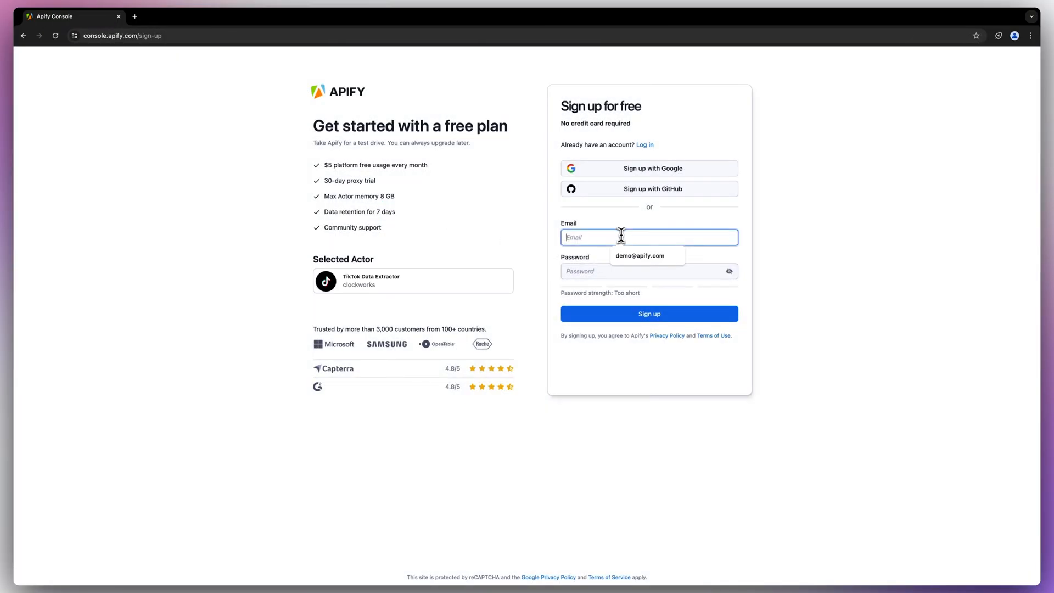
- Fill the sign-up form with the suggested email and a strong password
left_click(634, 272)
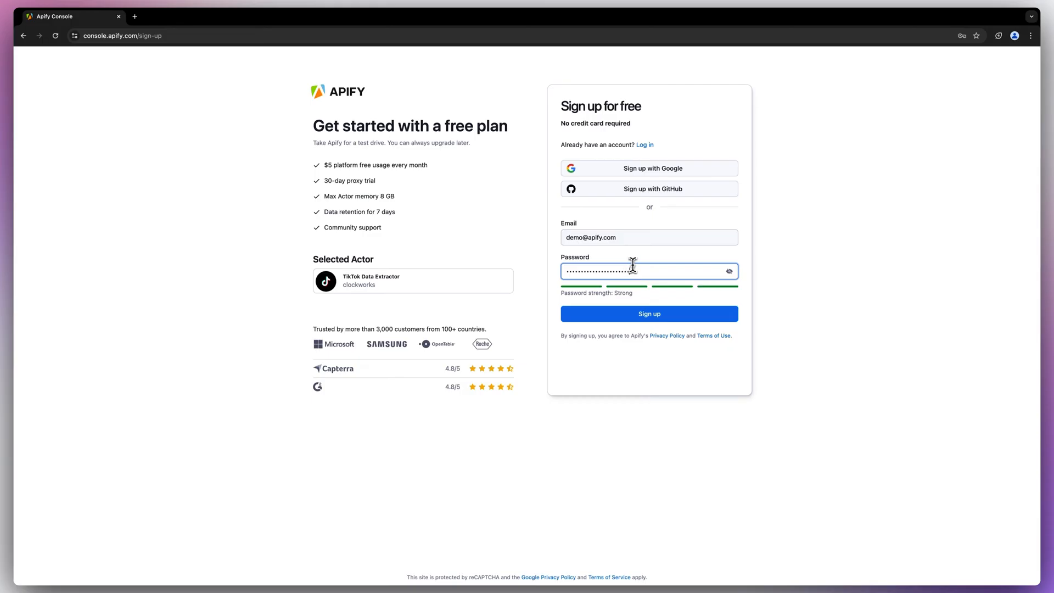
left_click(650, 314)
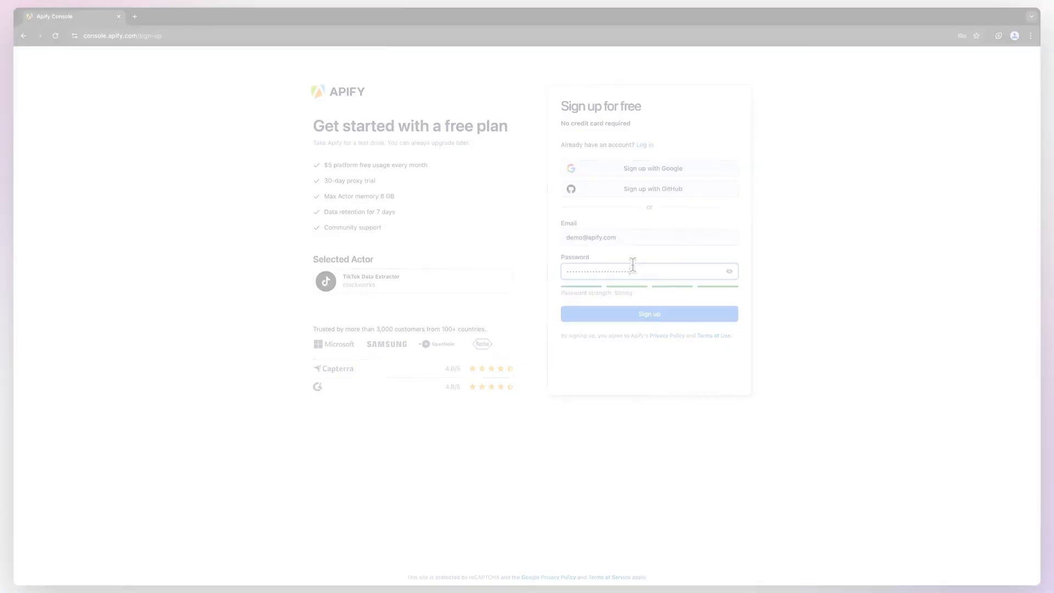
- Set the extractor input to hashtag 'fyp' with 50 videos, after a brief JSON/form view toggle
left_click(651, 315)
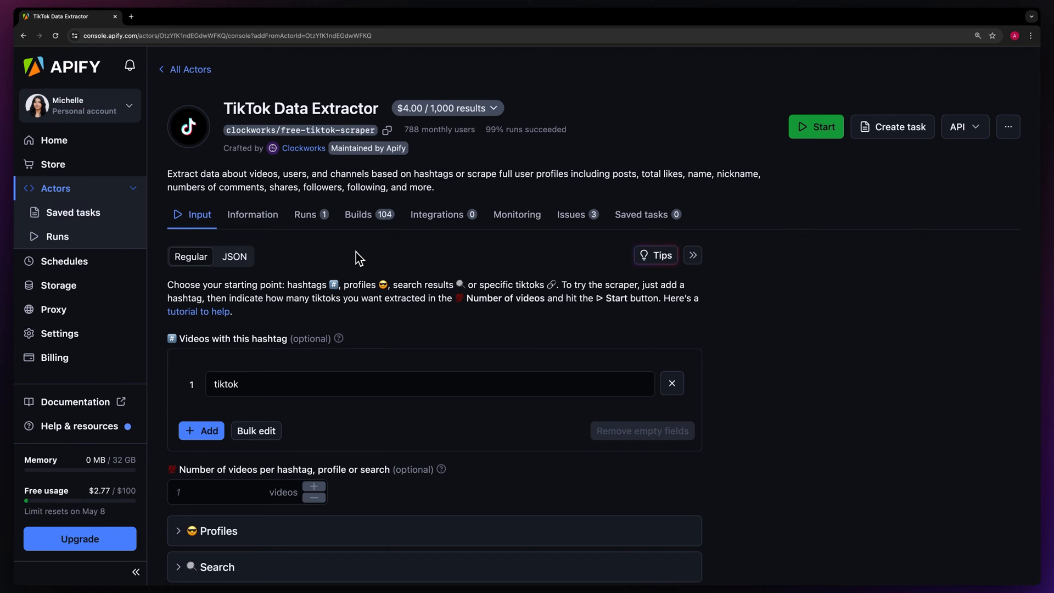
left_click(233, 257)
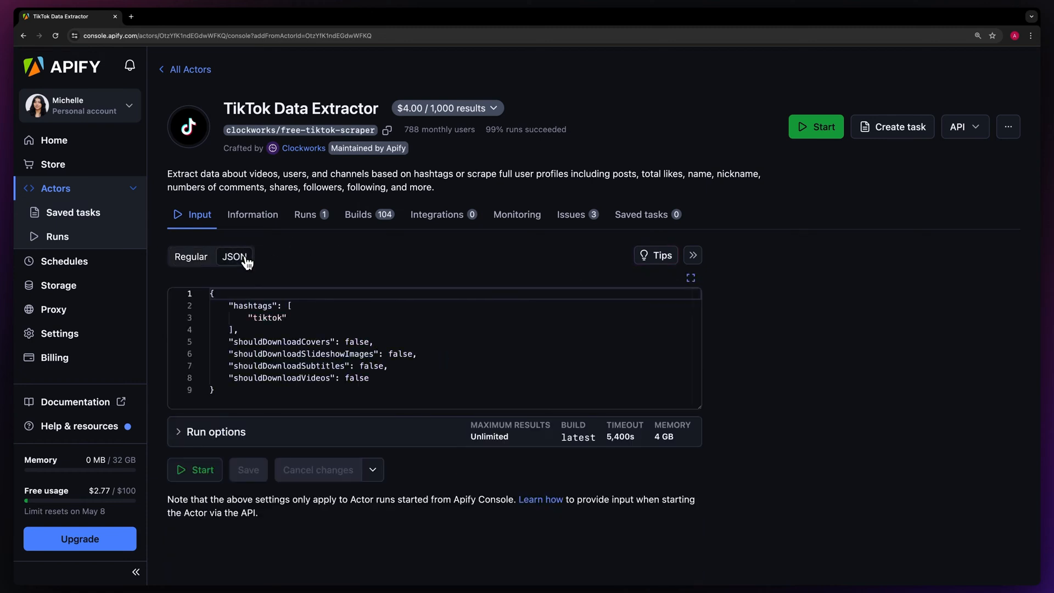
left_click(191, 257)
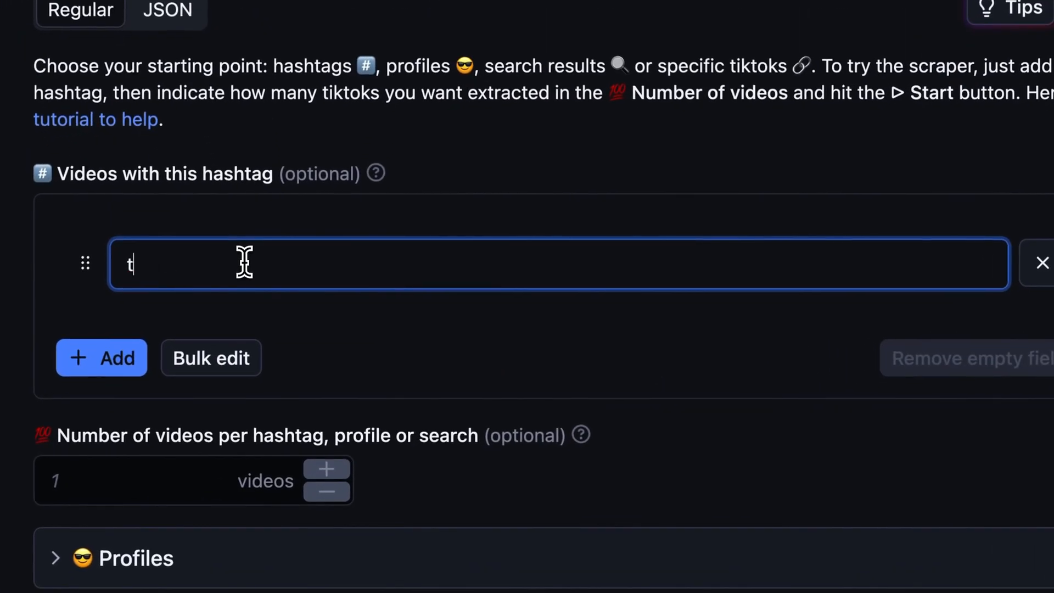
type("fyp")
left_click(193, 480)
type("50")
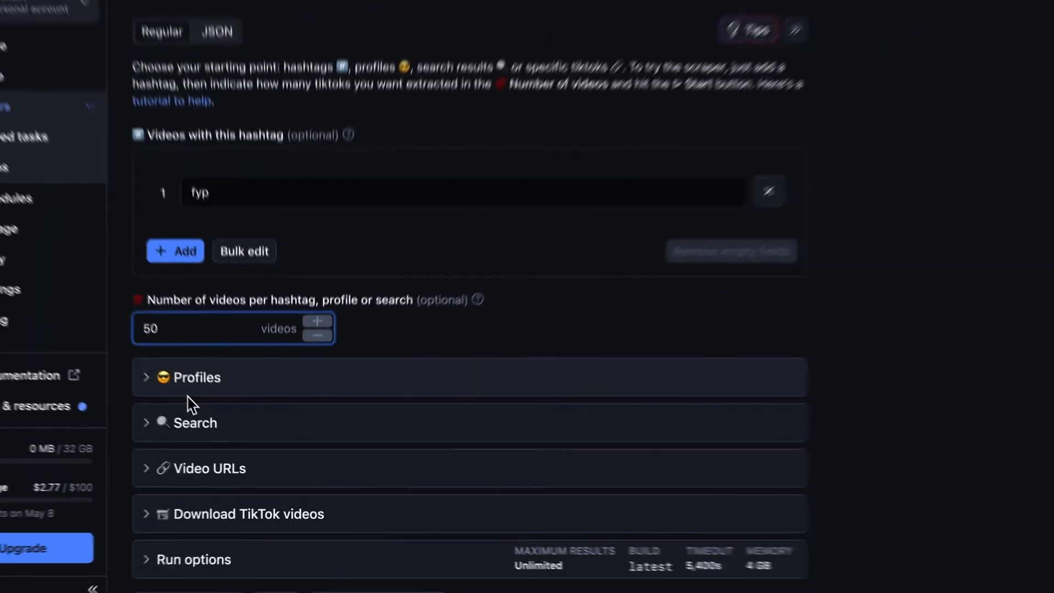
left_click(197, 378)
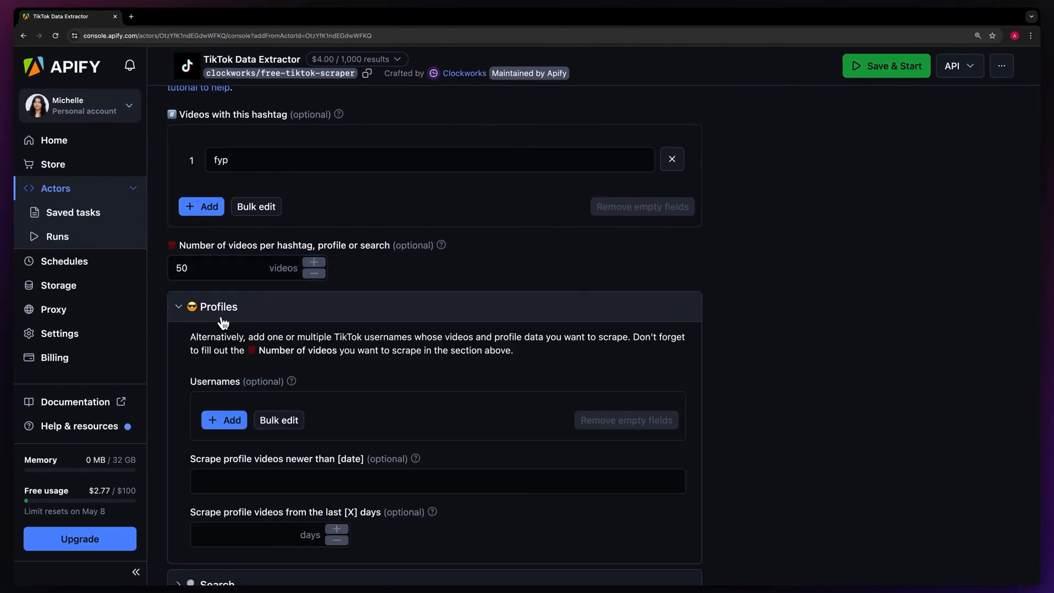
left_click(217, 307)
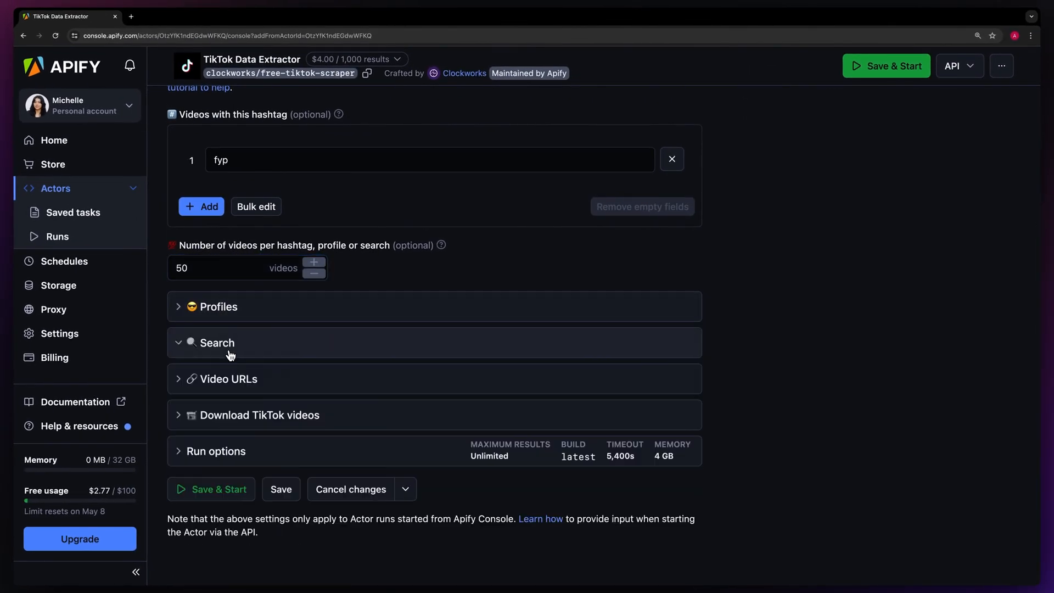
left_click(229, 379)
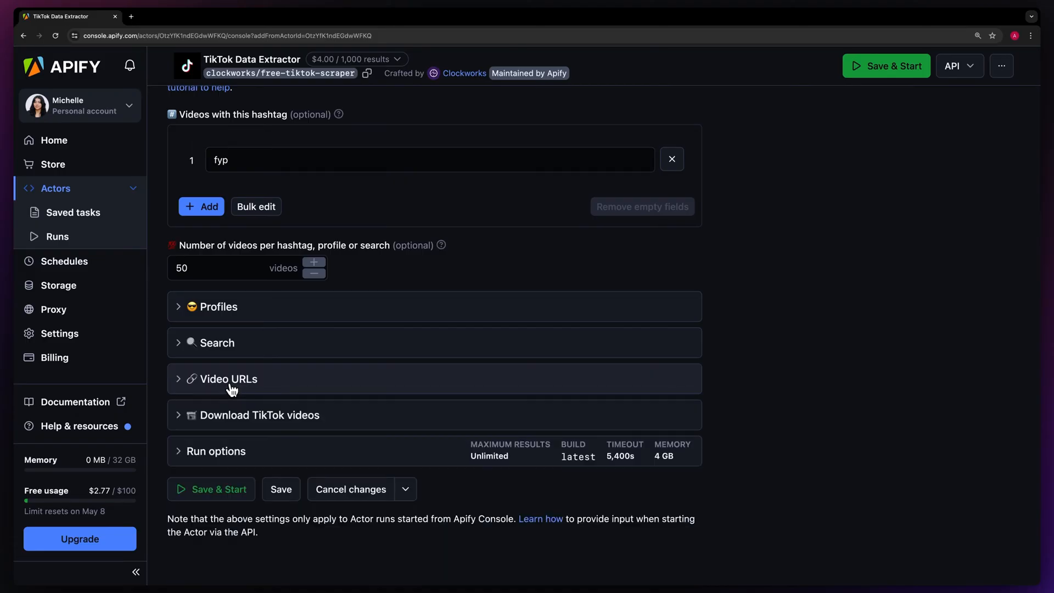
mouse_move(241, 416)
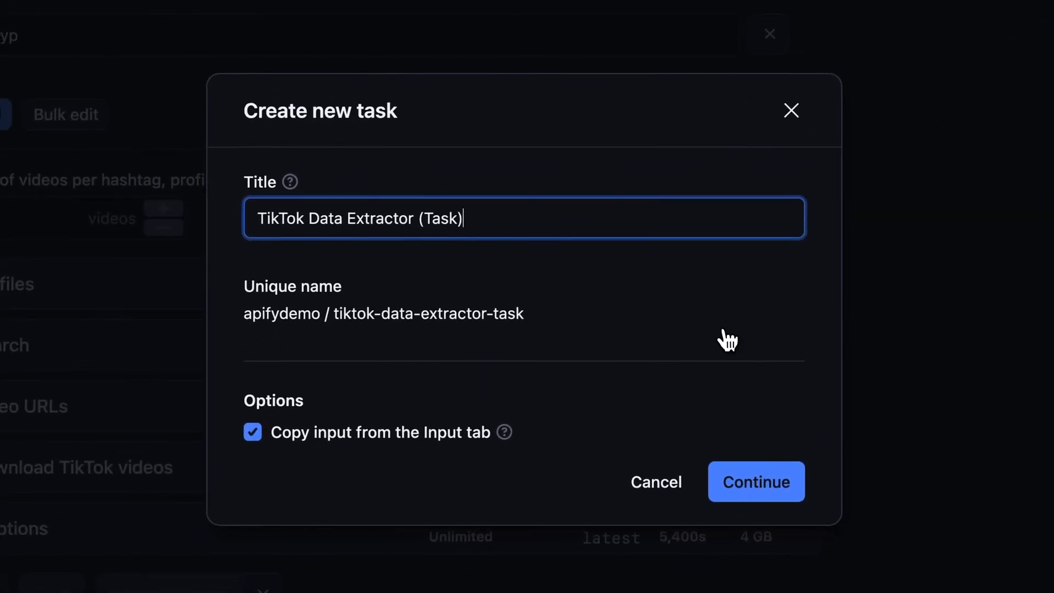
- Create the task 'TikTok Data Extractor (Task)' copying the fyp, 50-video input
left_click(757, 482)
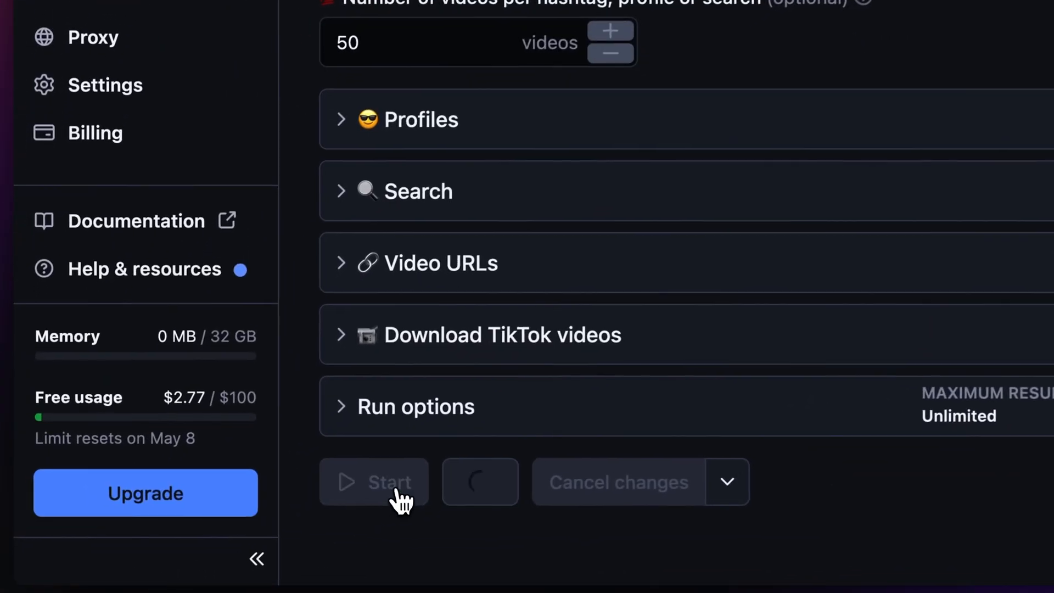
- Start the extractor run and watch its log until it finishes with 50 results
left_click(374, 482)
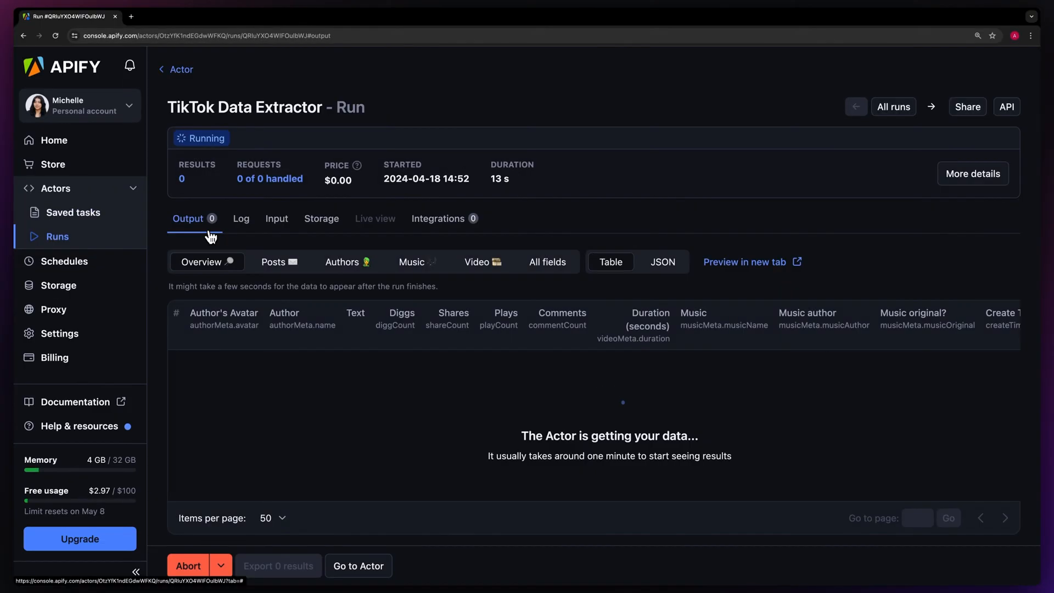
left_click(241, 219)
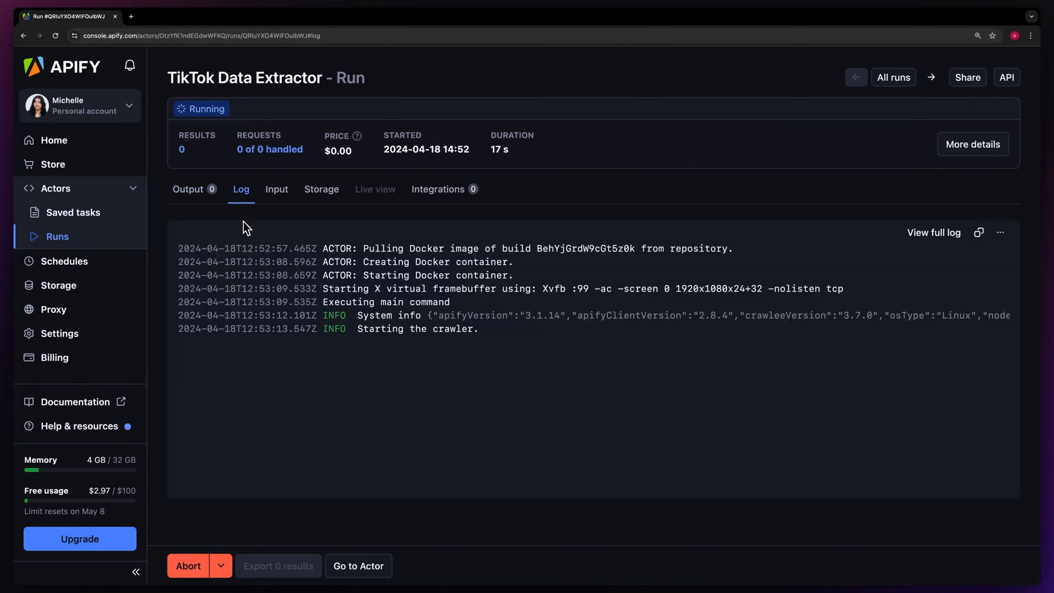
left_click(278, 566)
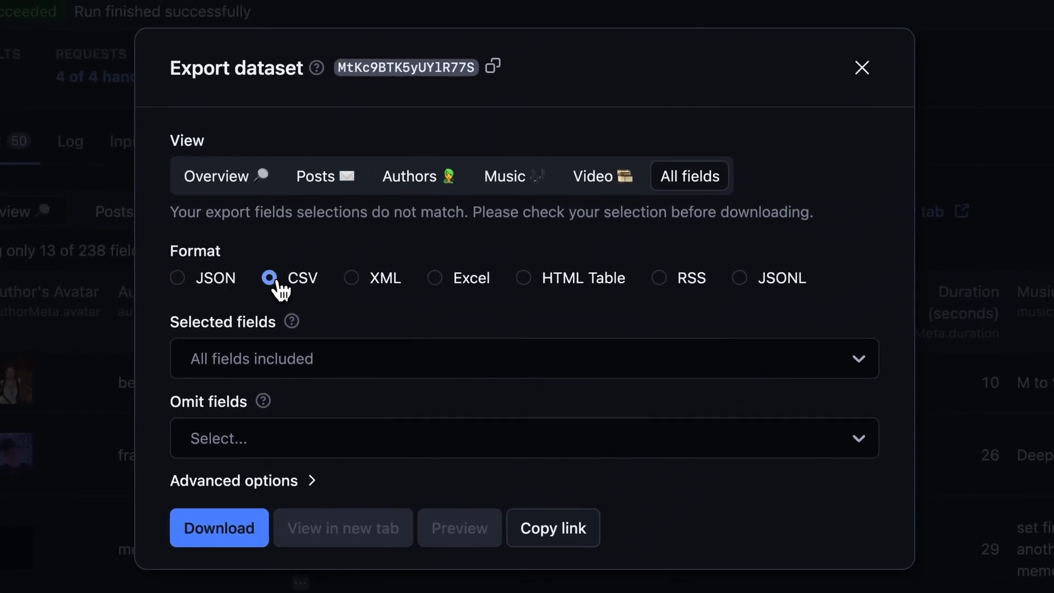
- Download the run's dataset as CSV with all fields
left_click(523, 278)
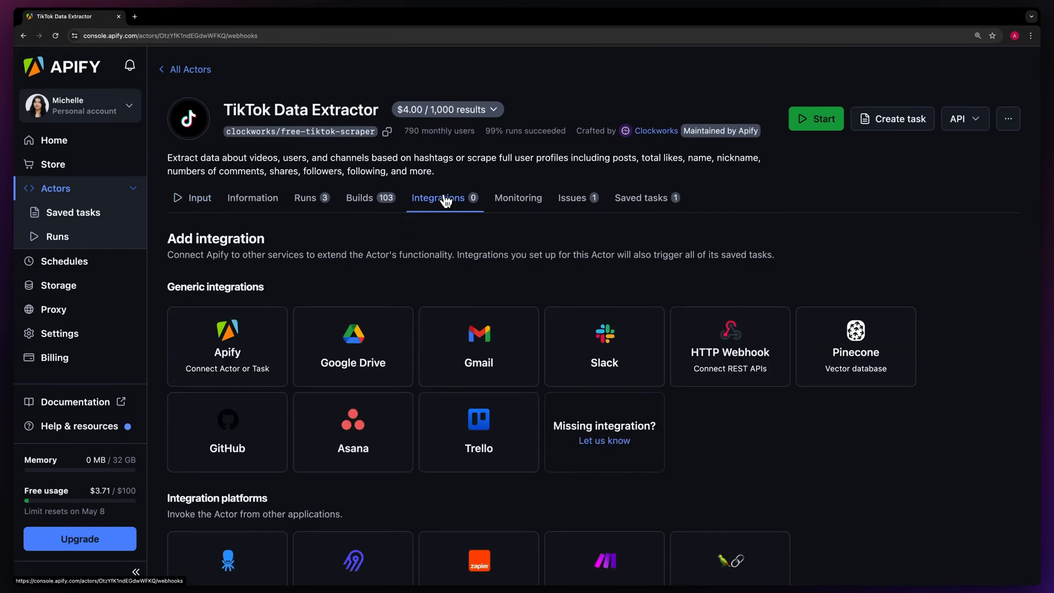
- Scroll through the integration options such as Google Drive, Slack and Zapier
scroll("down", 3)
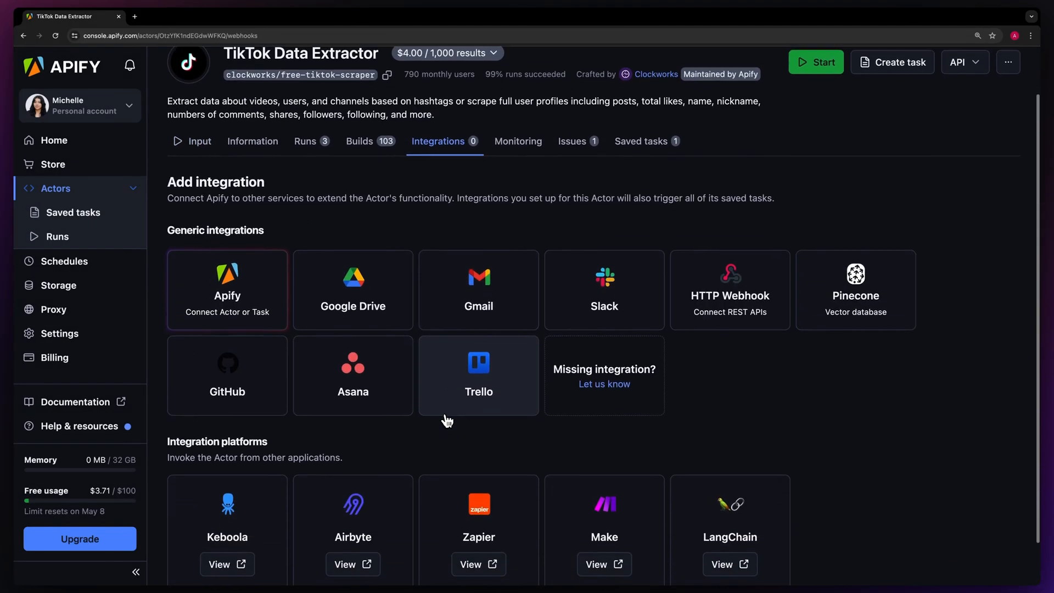
scroll("down", 3)
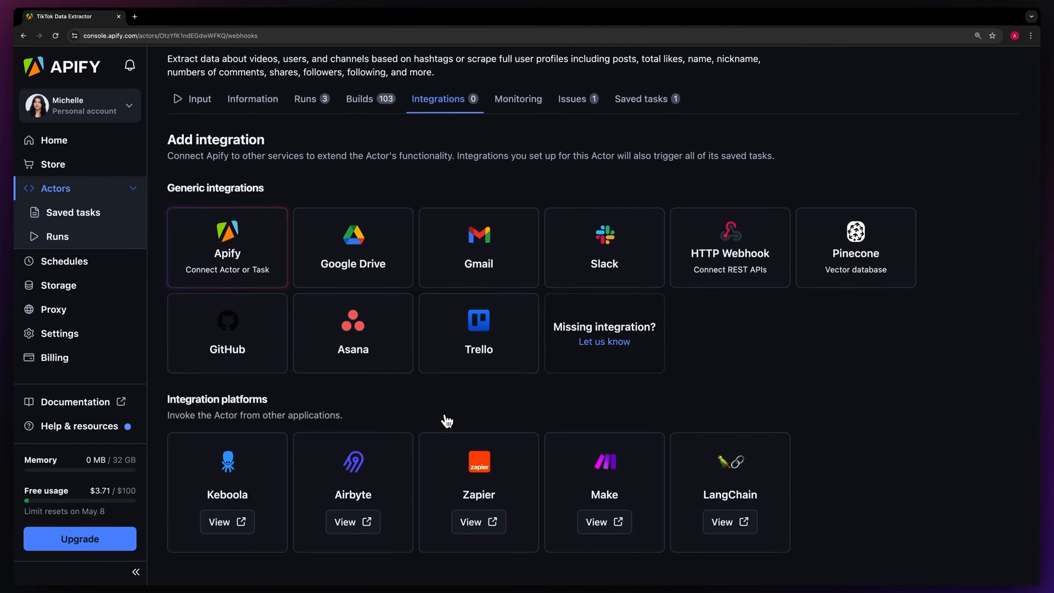
left_click(73, 213)
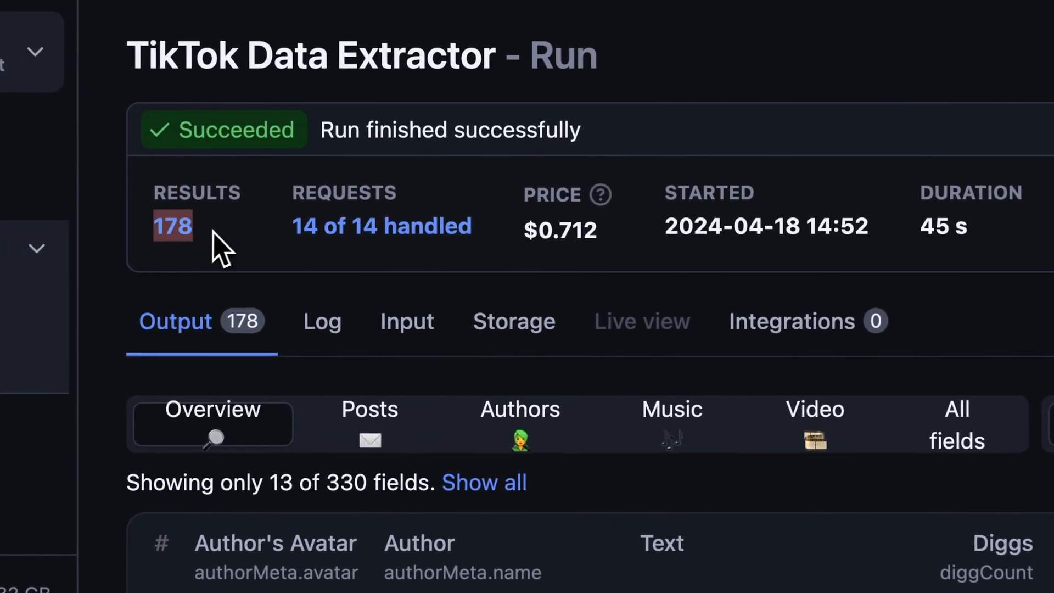
mouse_move(617, 235)
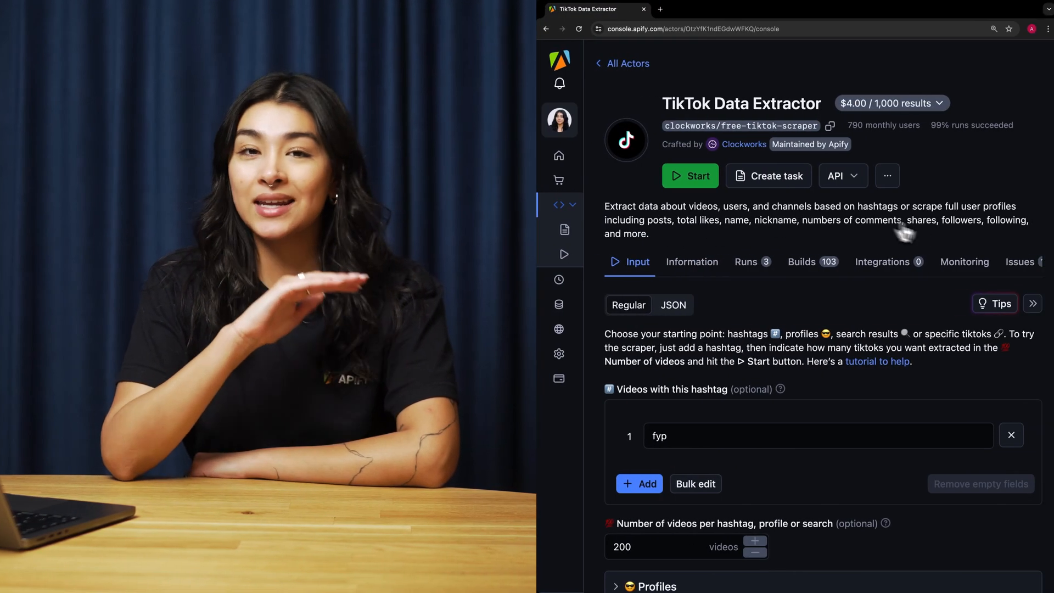
- Start a blank new issue from the extractor's Issues list
left_click(1020, 261)
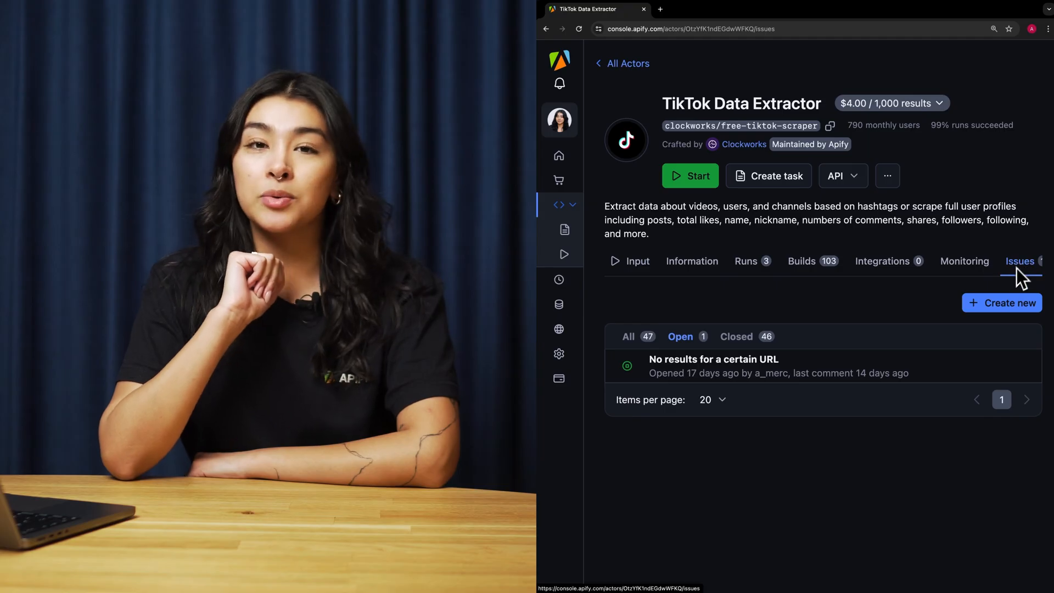
left_click(1001, 303)
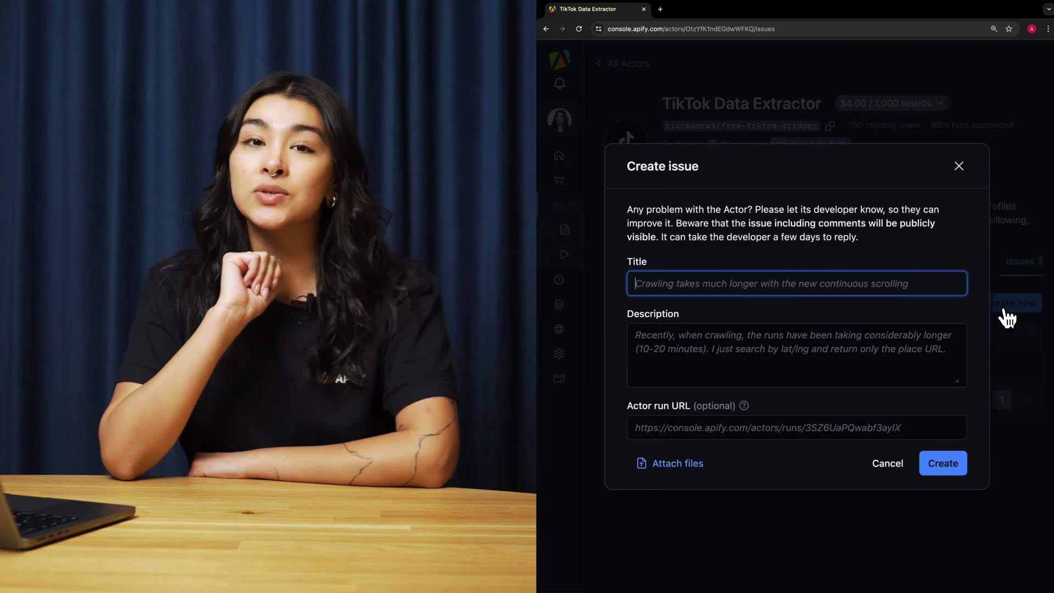